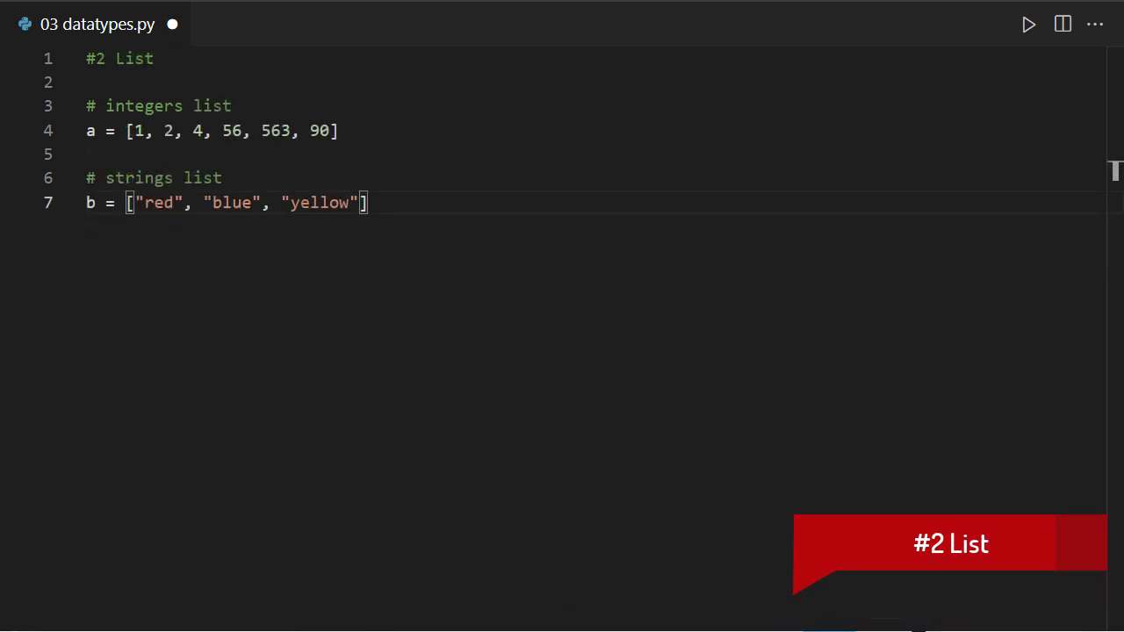
Step: Add mixed list c with print(a[0]) and print(c[0:4]) under #2 List, then run the file
left_click(0, 1)
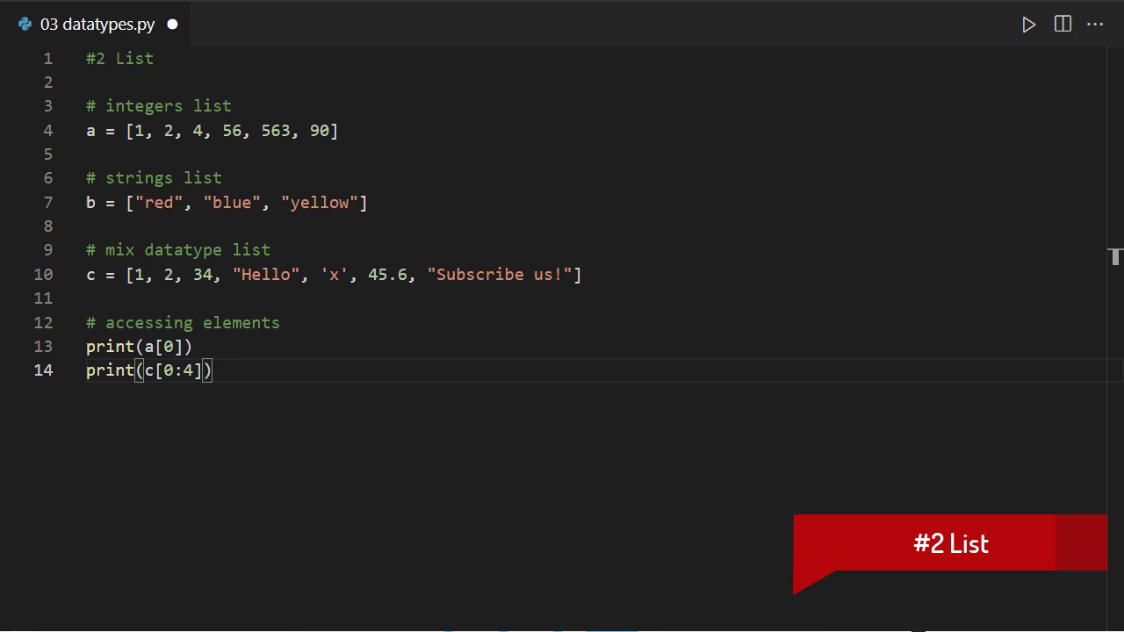
left_click(1028, 24)
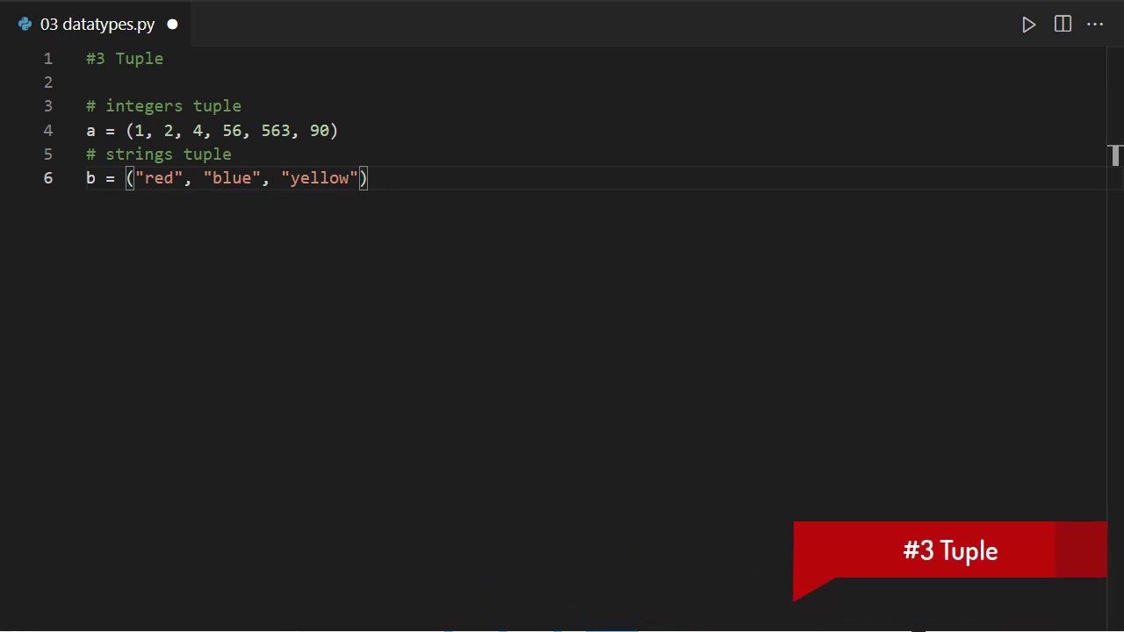
Step: Write tuples a = (1, 2, 4, 56, 563, 90) and b = ("red", "blue", "yellow") under #3 Tuple
left_click(0, 1)
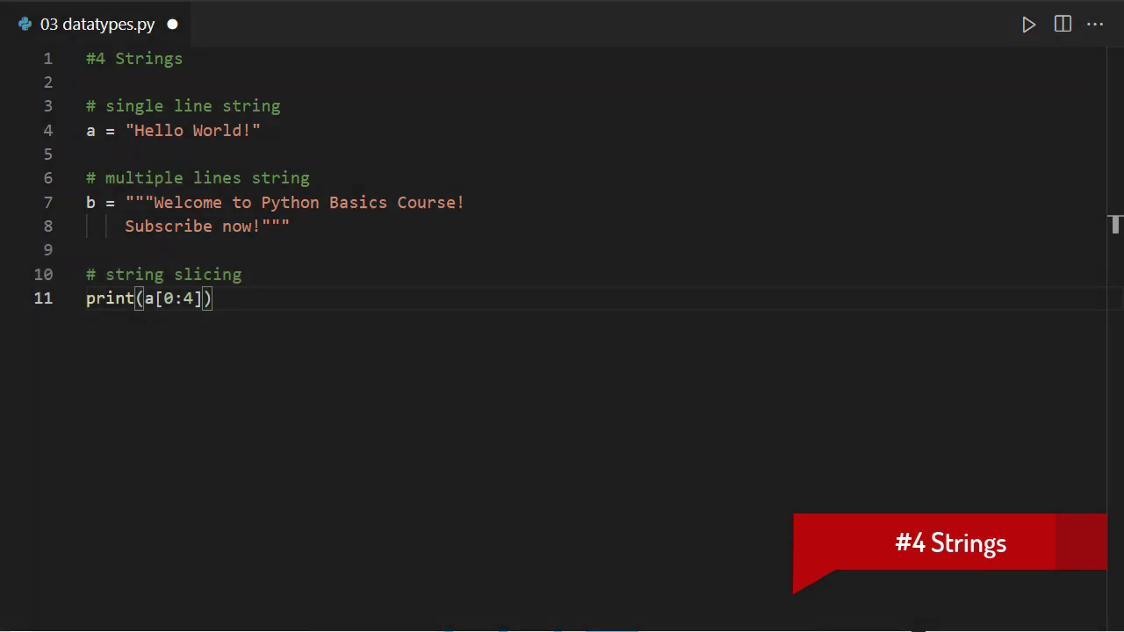
Step: Define string a, triple-quoted b and print(a[0:4]) slicing under #4 Strings, and run it
left_click(1028, 24)
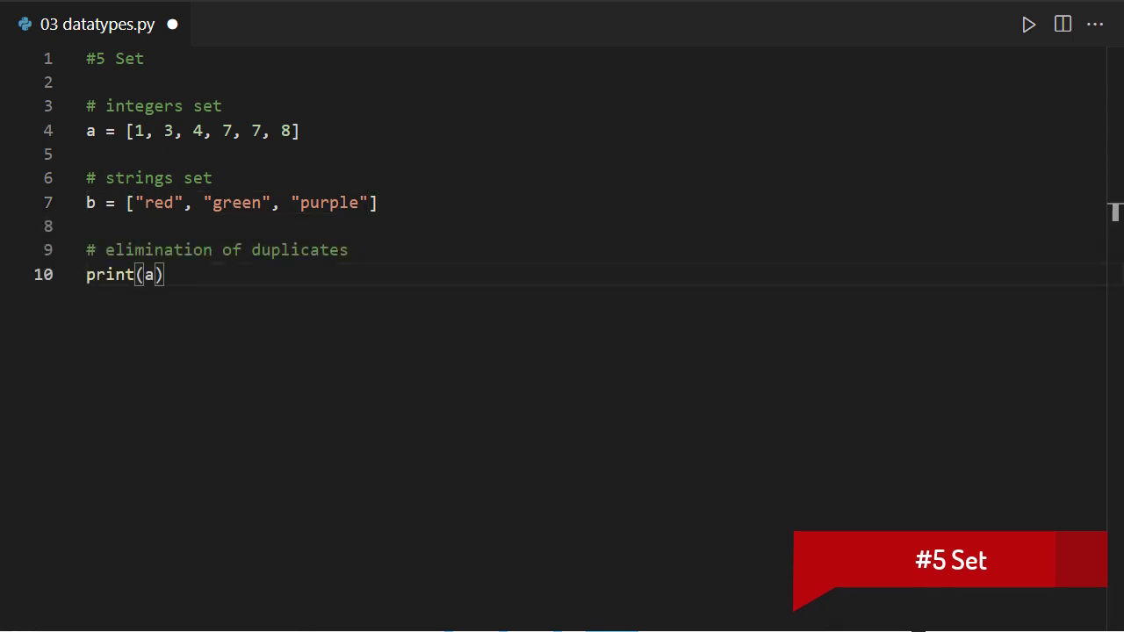
Step: Run the #5 Set script so [1, 3, 4, 7, 7, 8] prints in the terminal
left_click(1030, 24)
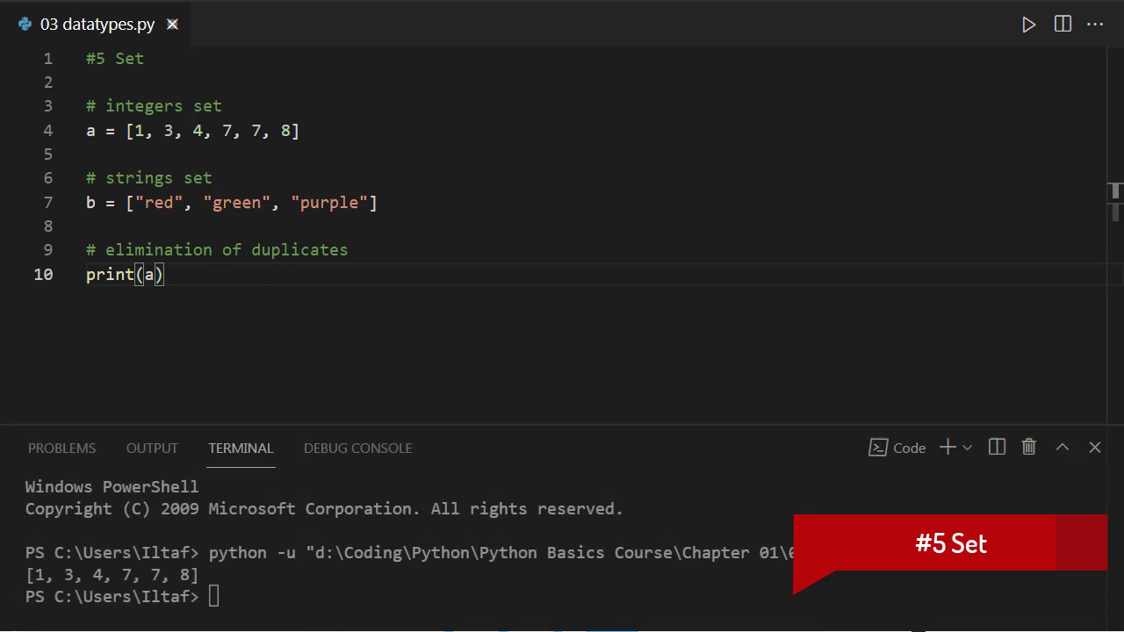